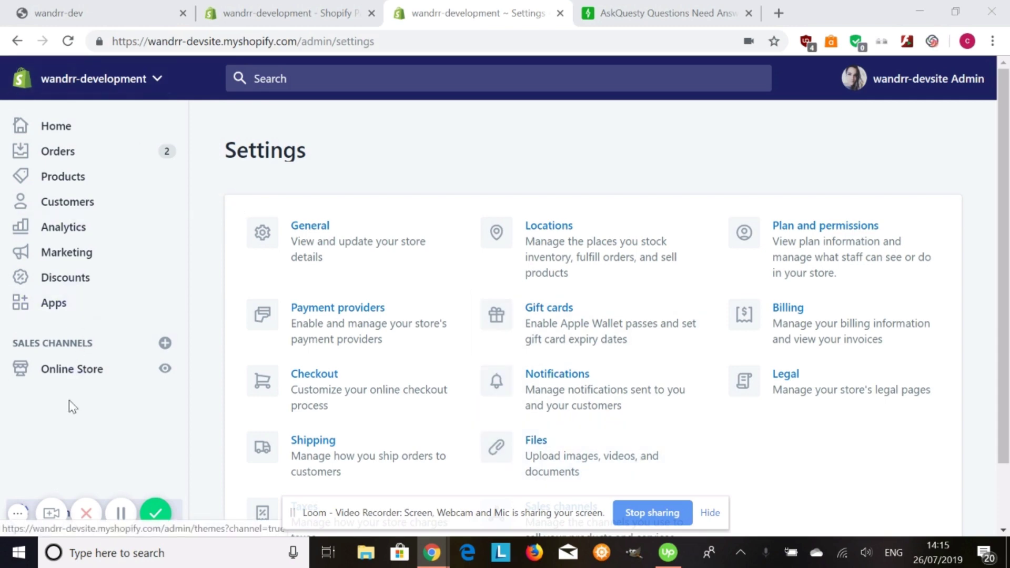
Step: Scroll the Plan and permissions page down to Store status, showing the Pause store and Close store options
scroll(down, 3)
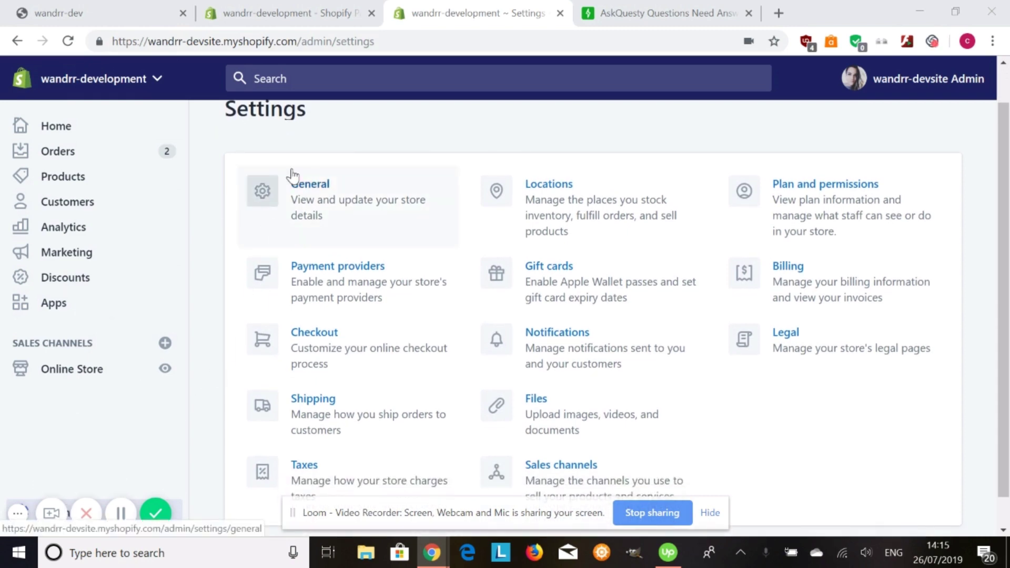
mouse_move(783, 218)
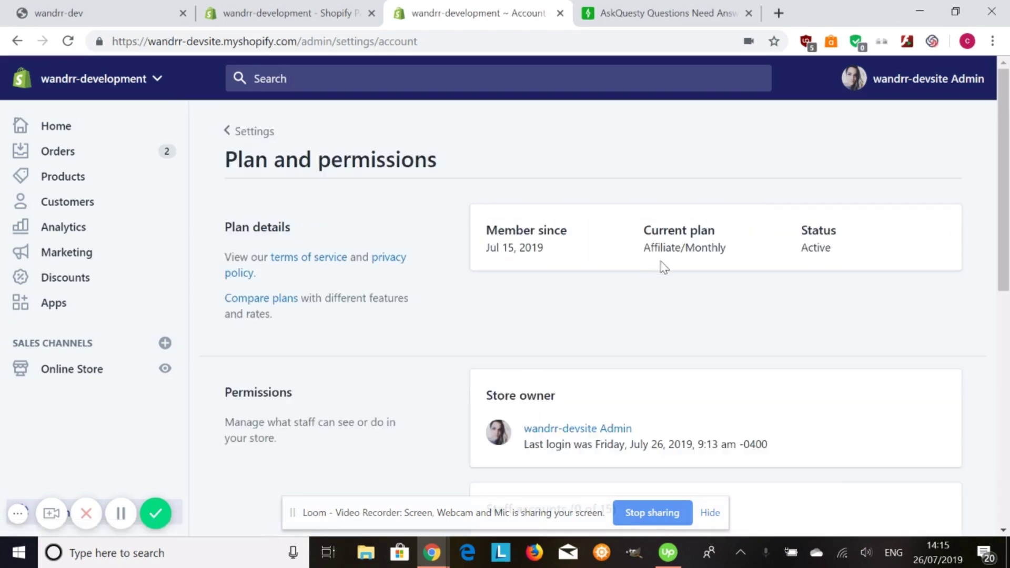
scroll(down, 3)
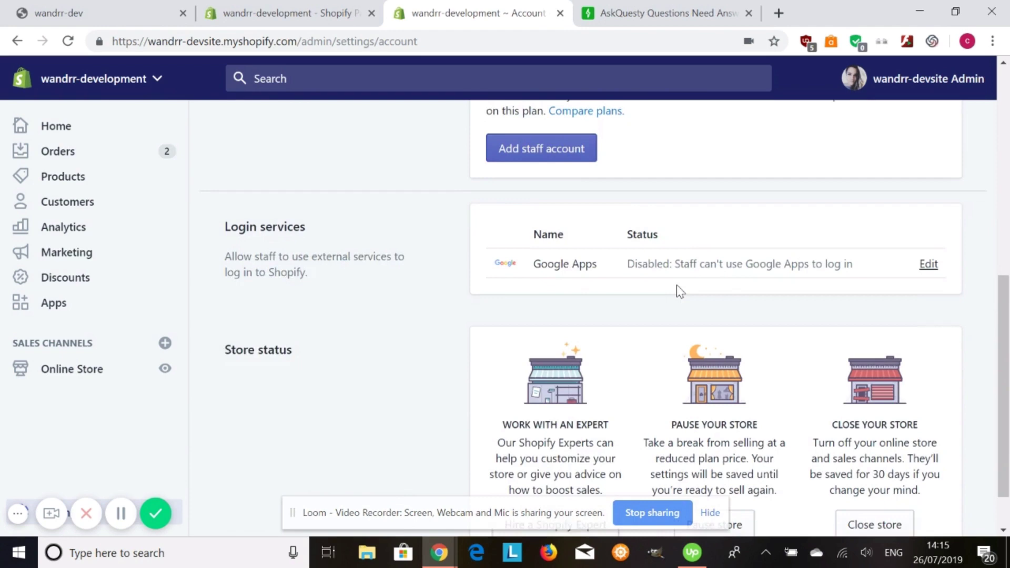
scroll(down, 3)
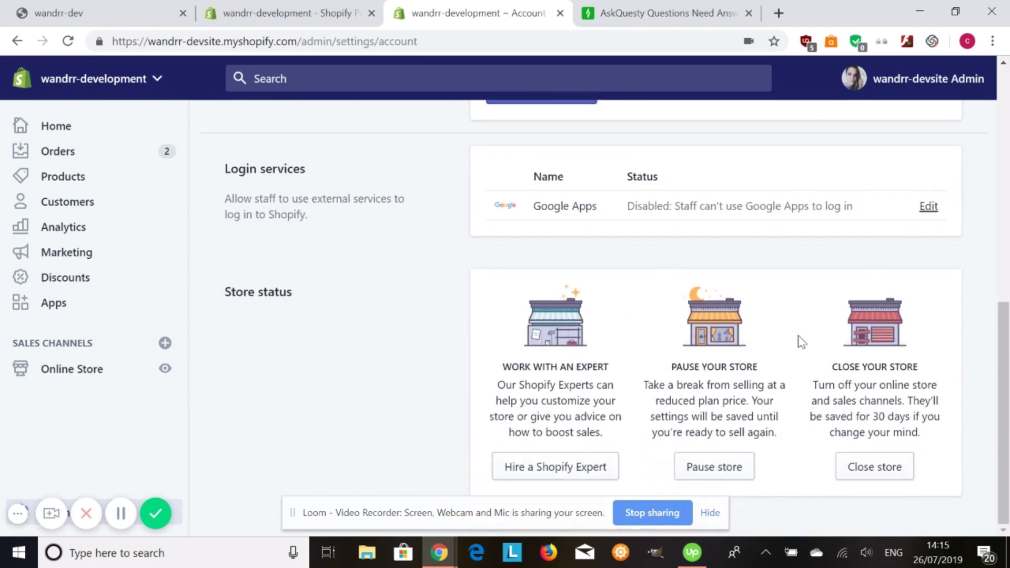
mouse_move(735, 364)
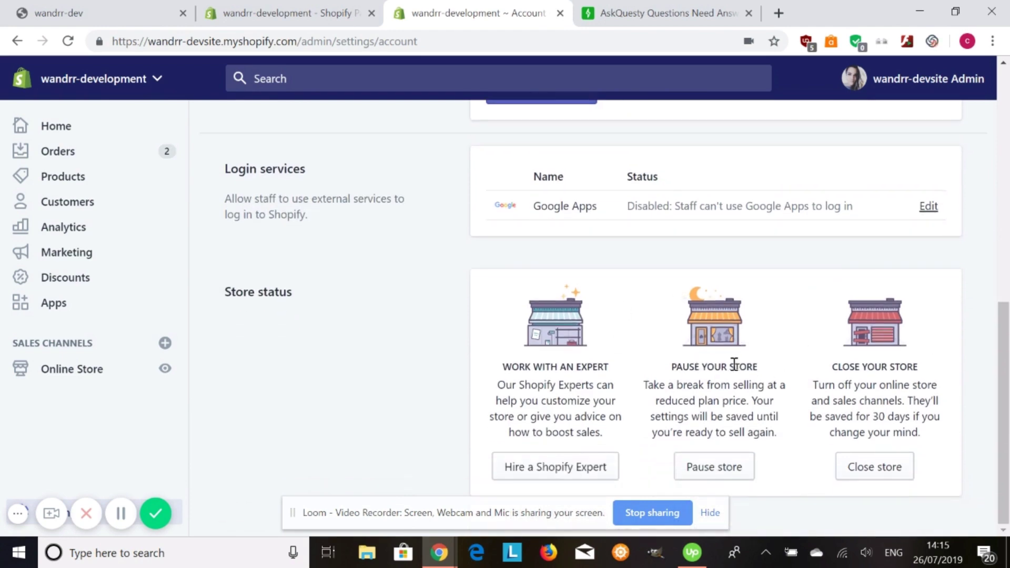
mouse_move(752, 378)
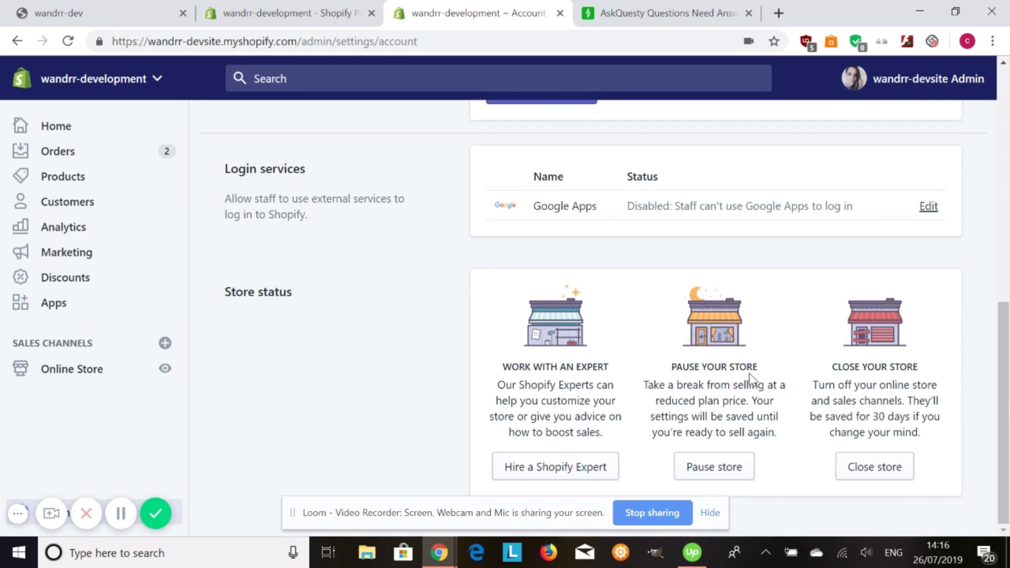
mouse_move(784, 343)
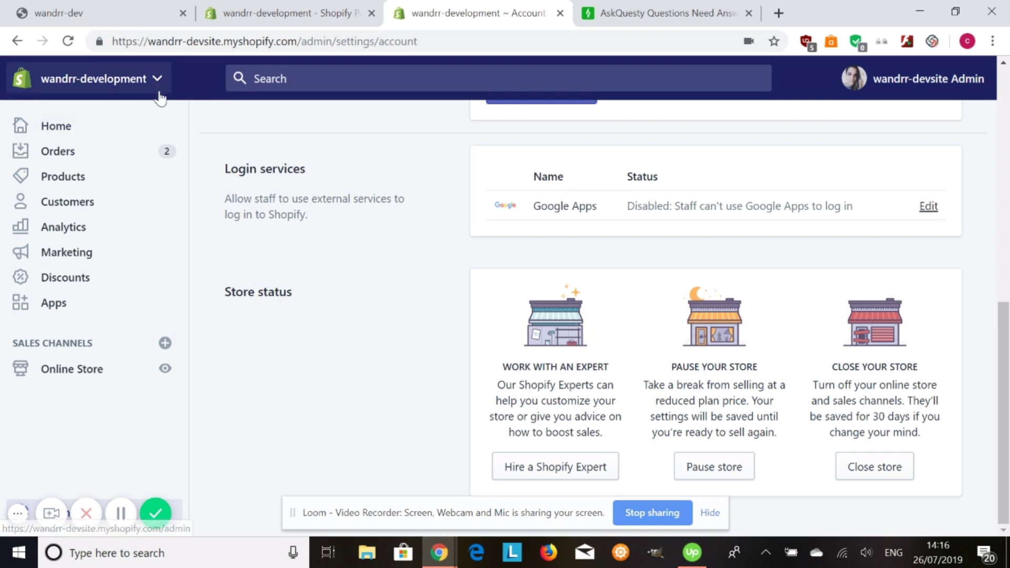
click(97, 78)
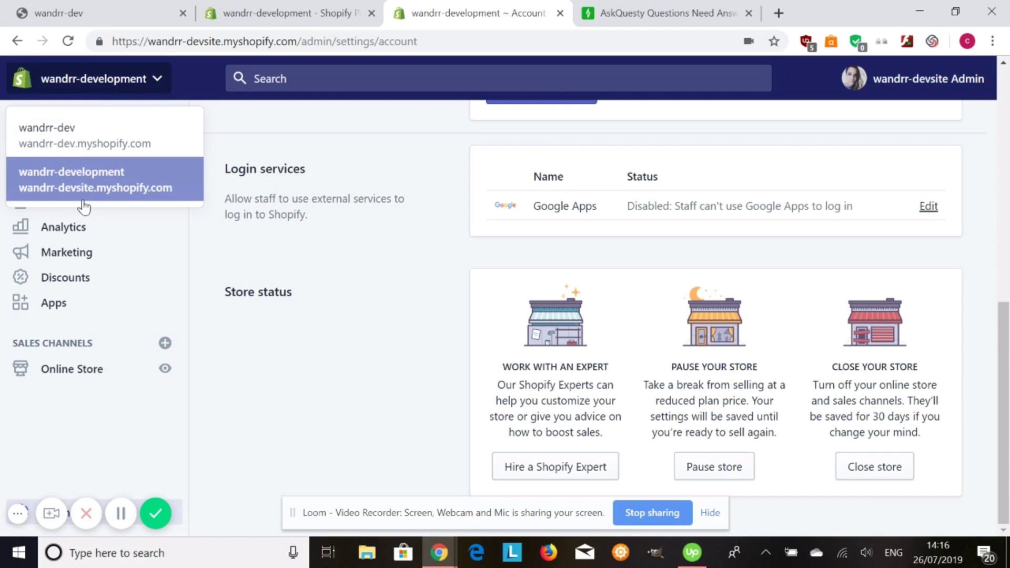
mouse_move(168, 83)
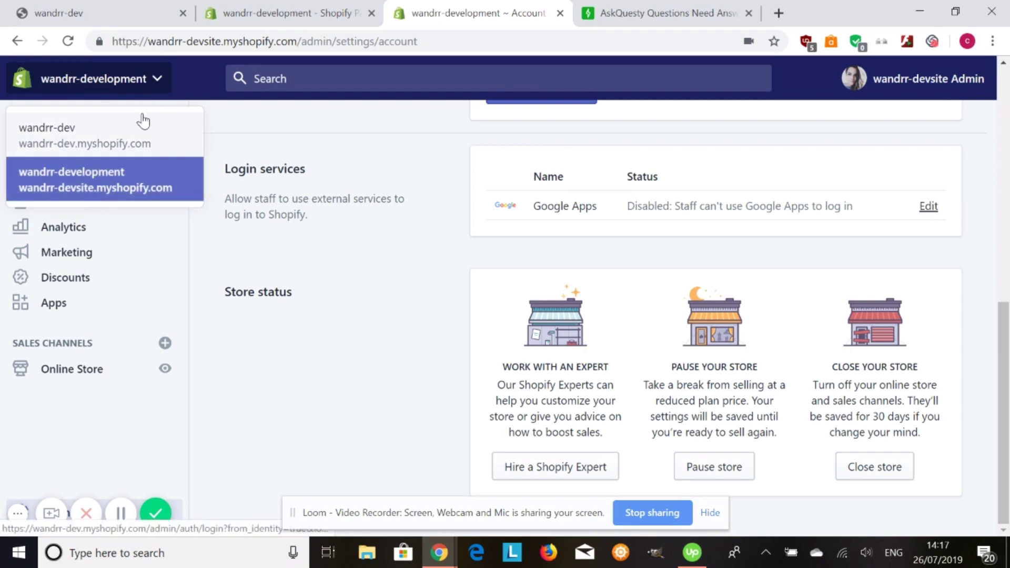
mouse_move(164, 97)
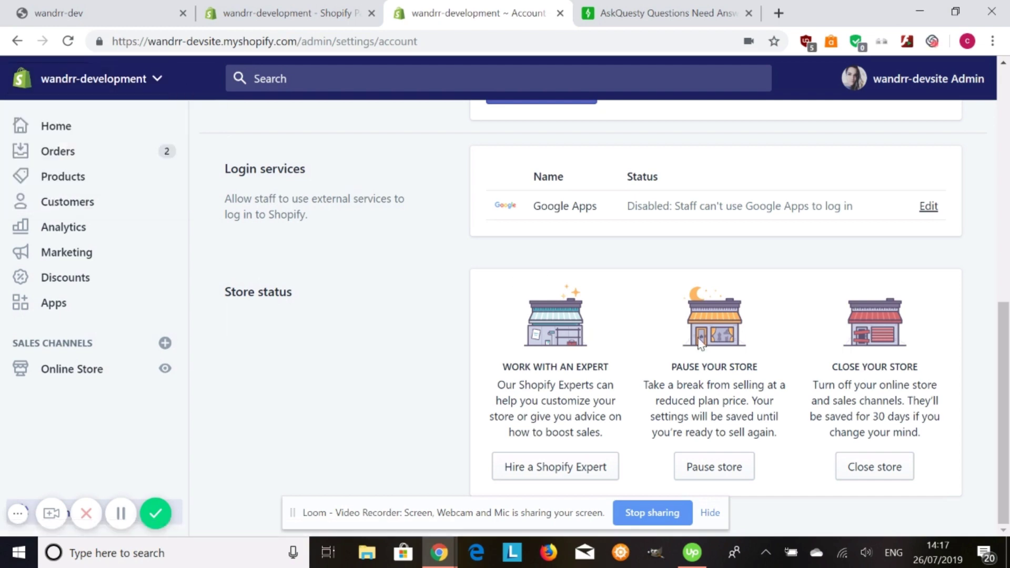
mouse_move(842, 386)
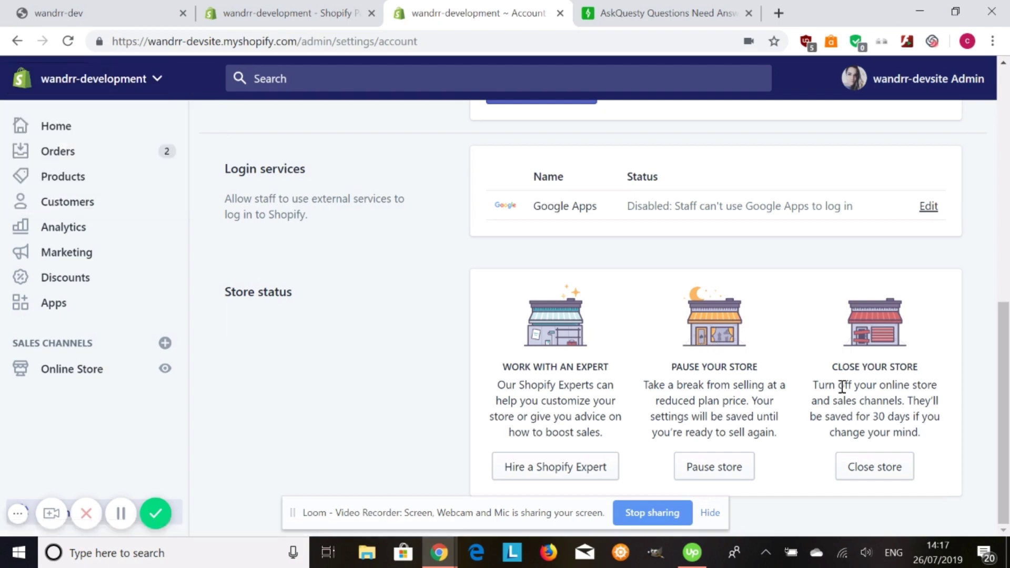